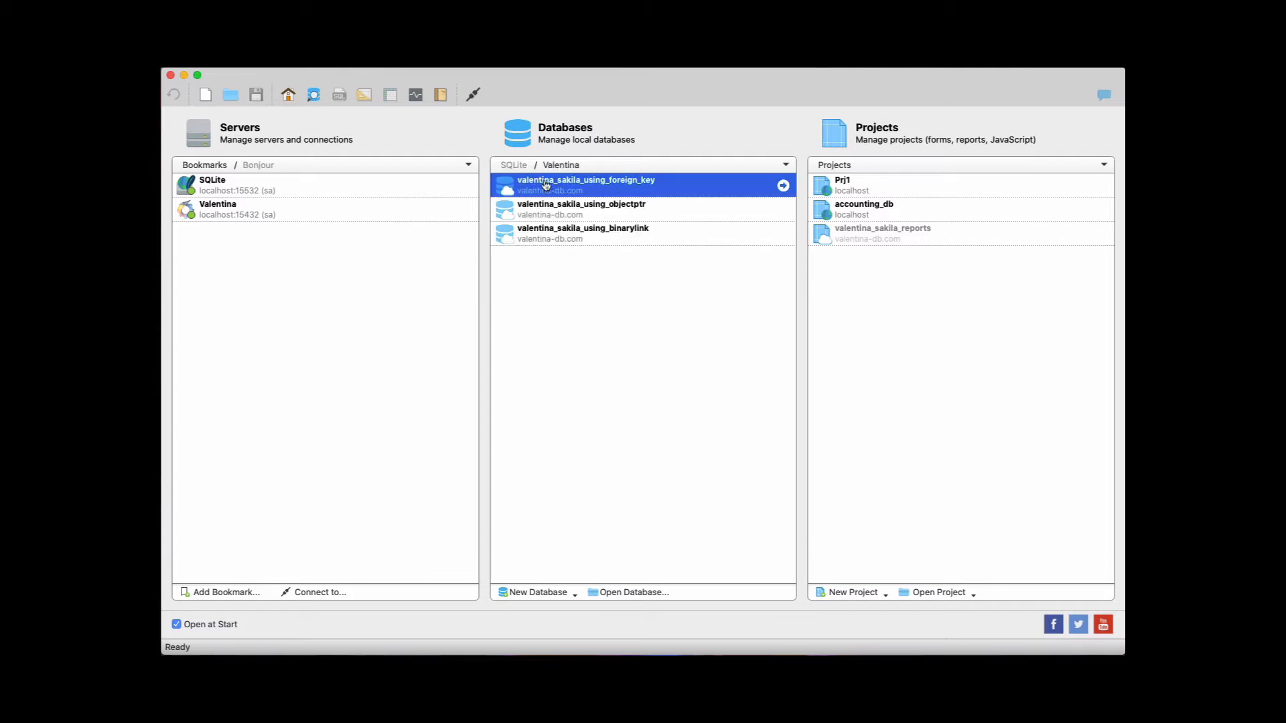
Open the valentina_sakila_using_foreign_key database from the Start Page's Databases list.
{"action": "double_click", "coordinate": [585, 185]}
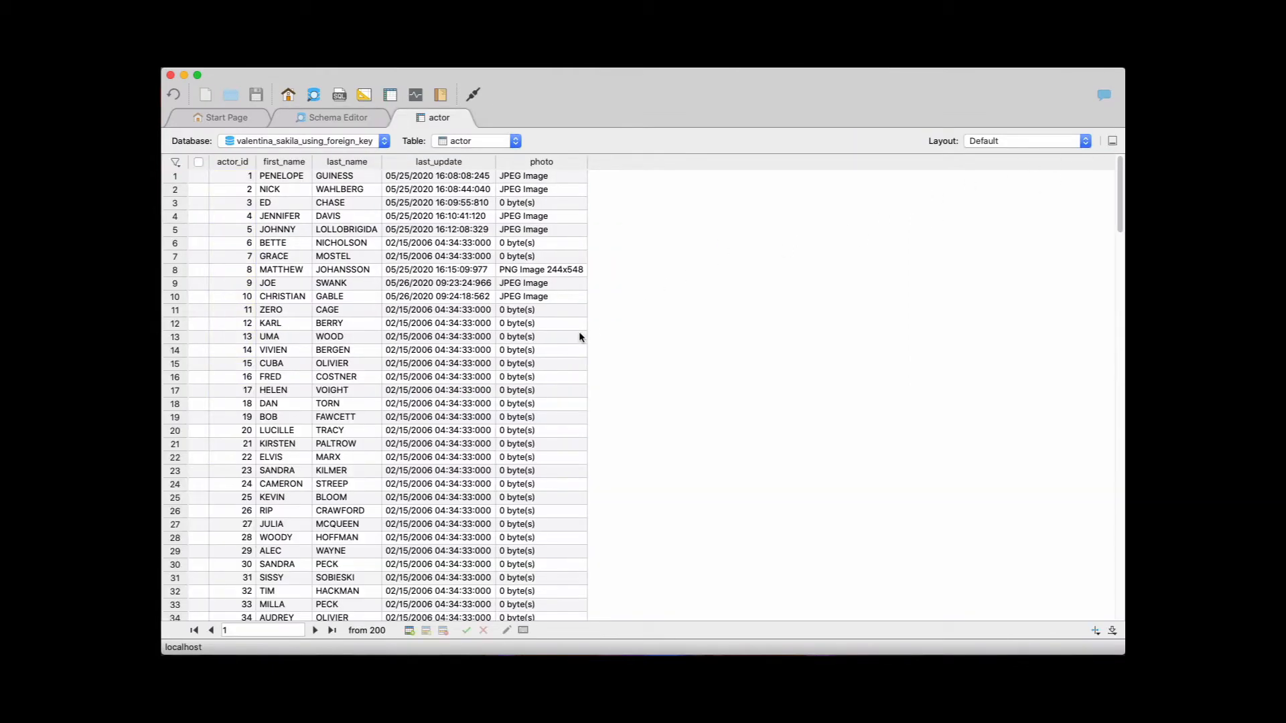
{"action": "mouse_move", "coordinate": [267, 318]}
{"action": "type", "text": "MIKE"}
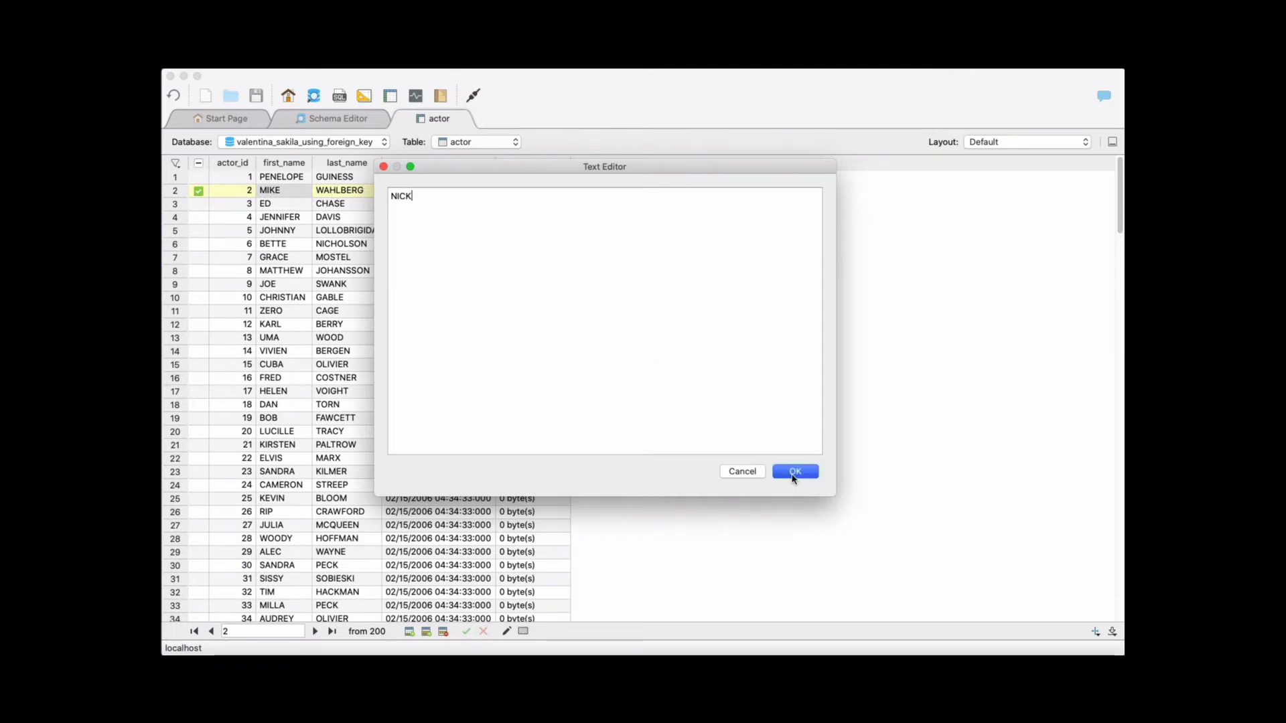
Confirm actor 2's edited first name NICK in the Text Editor.
{"action": "left_click", "coordinate": [793, 471]}
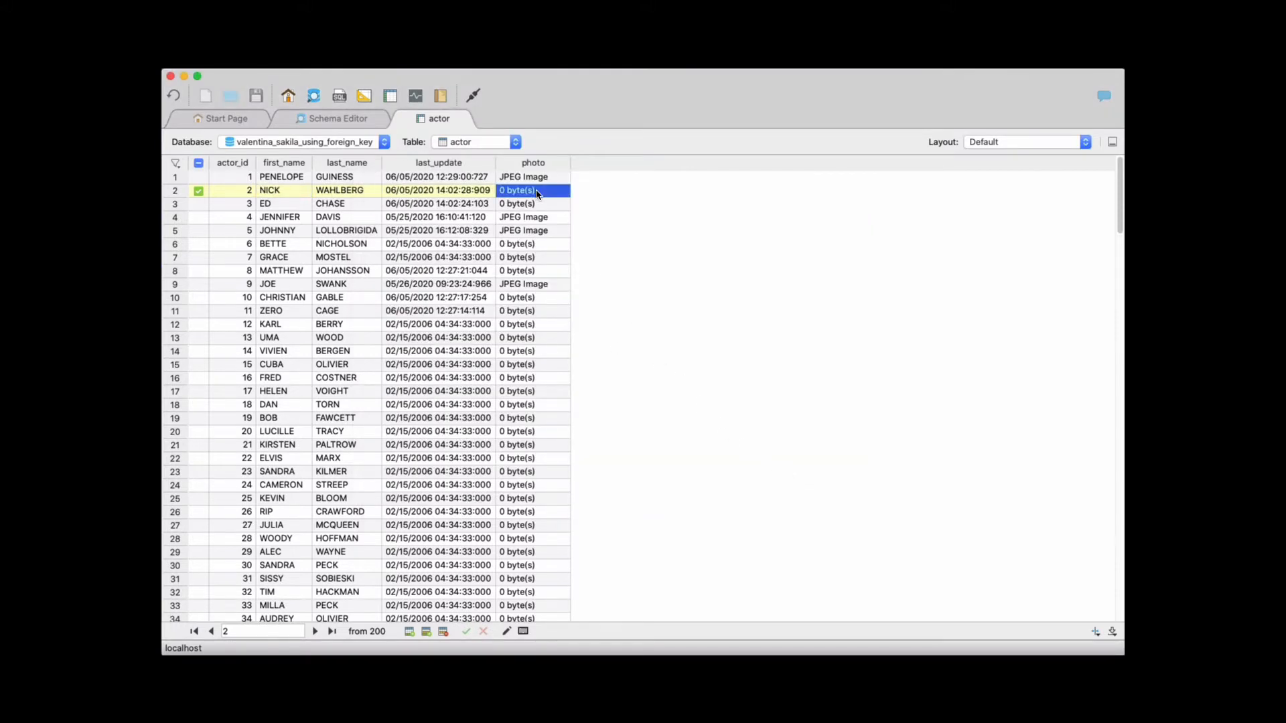
Load 1.png as actor 2's photo through the Image Editor.
{"action": "double_click", "coordinate": [516, 190]}
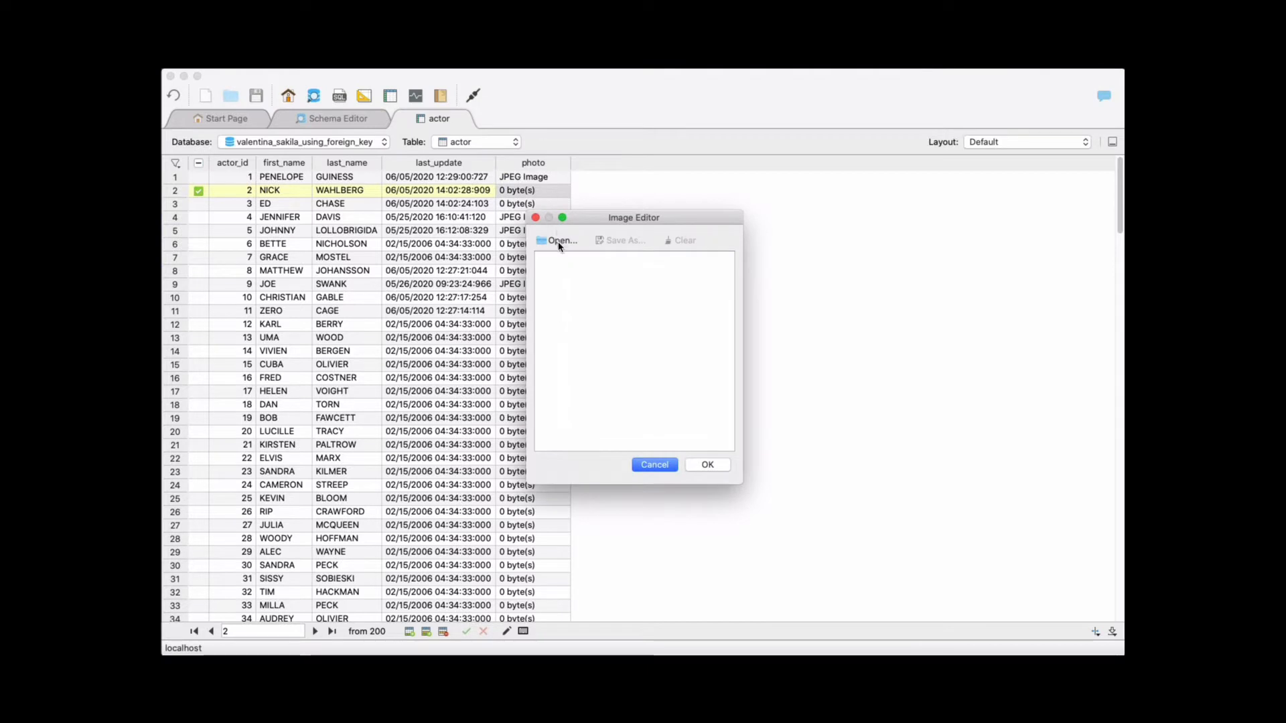
{"action": "left_click", "coordinate": [561, 240]}
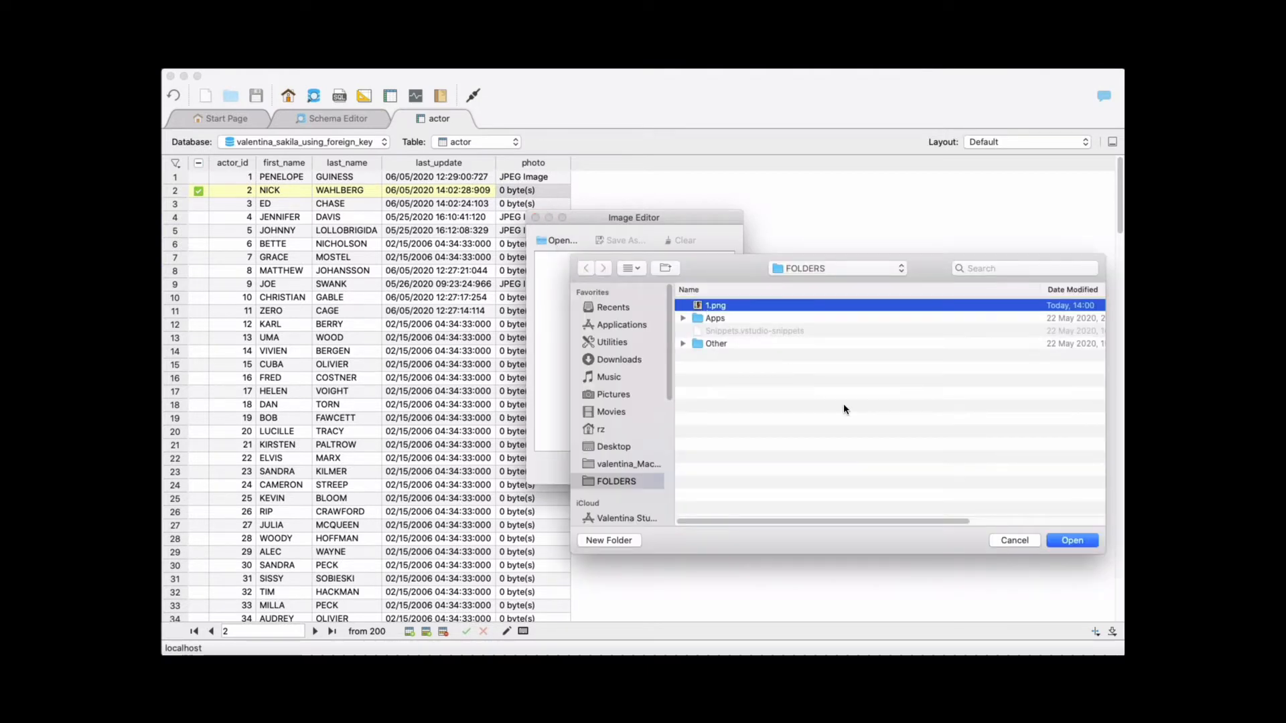
{"action": "left_click", "coordinate": [1072, 540]}
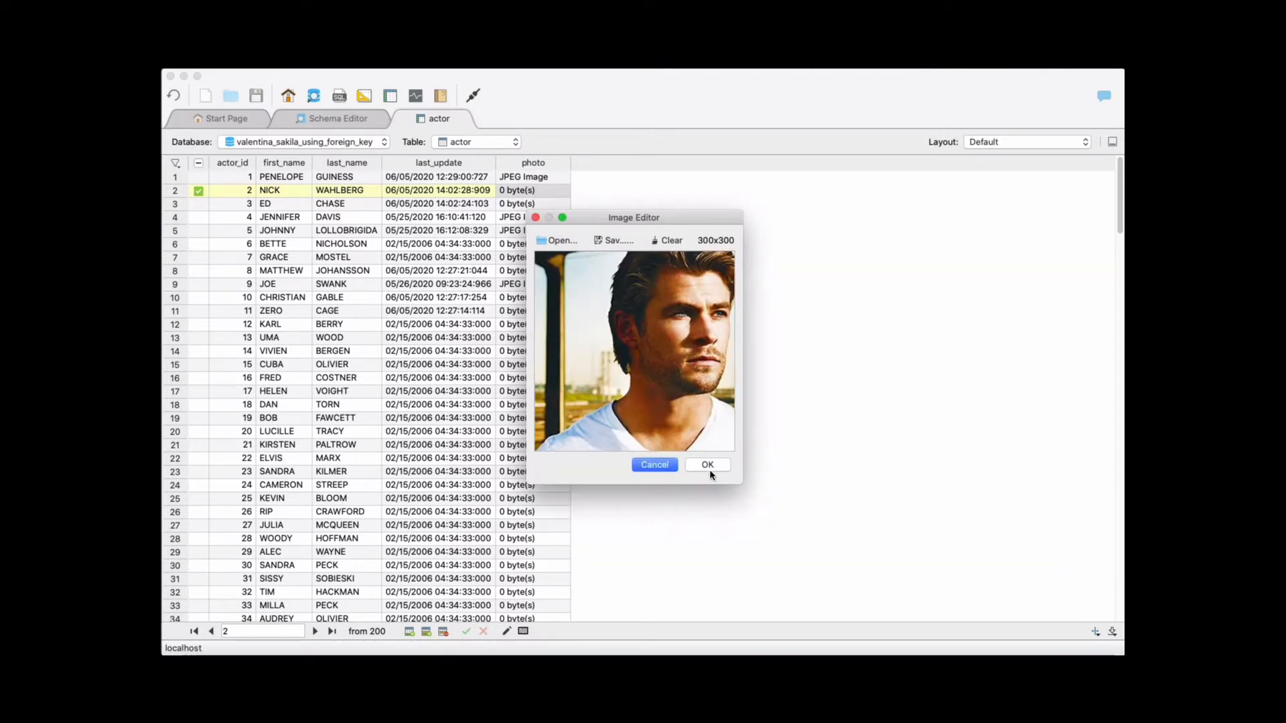
{"action": "left_click", "coordinate": [706, 465]}
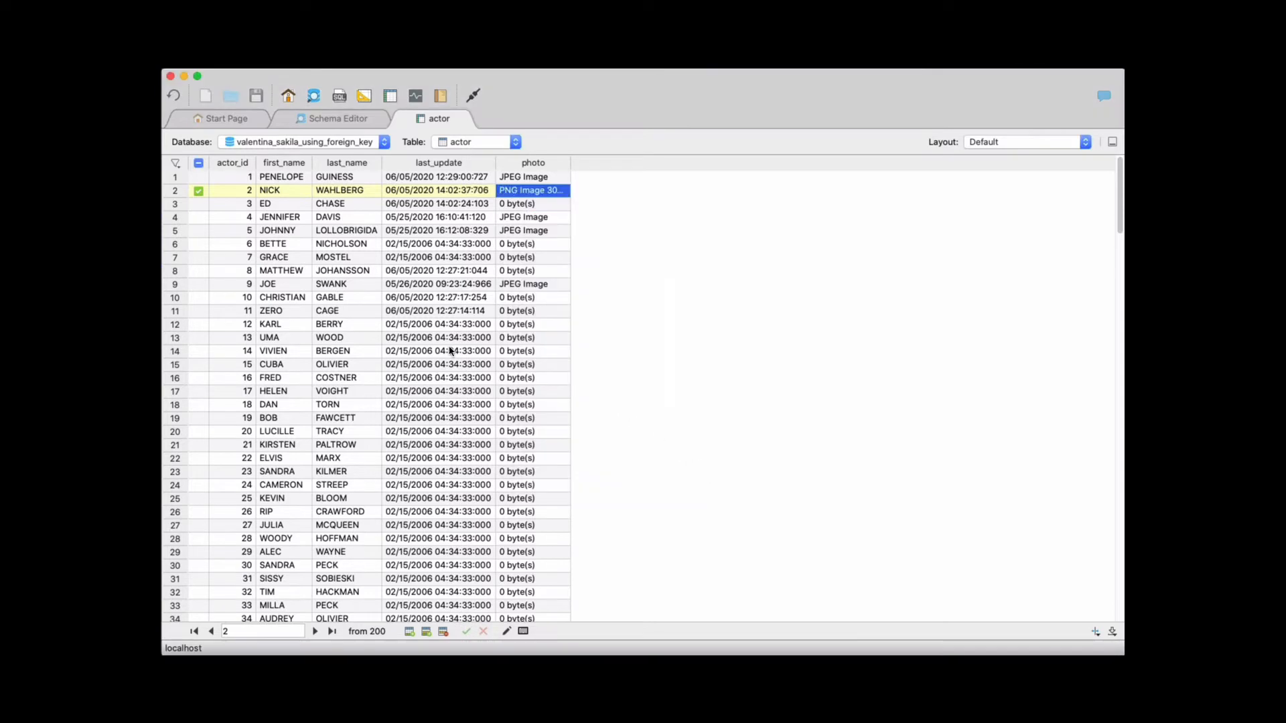
{"action": "left_click", "coordinate": [478, 140]}
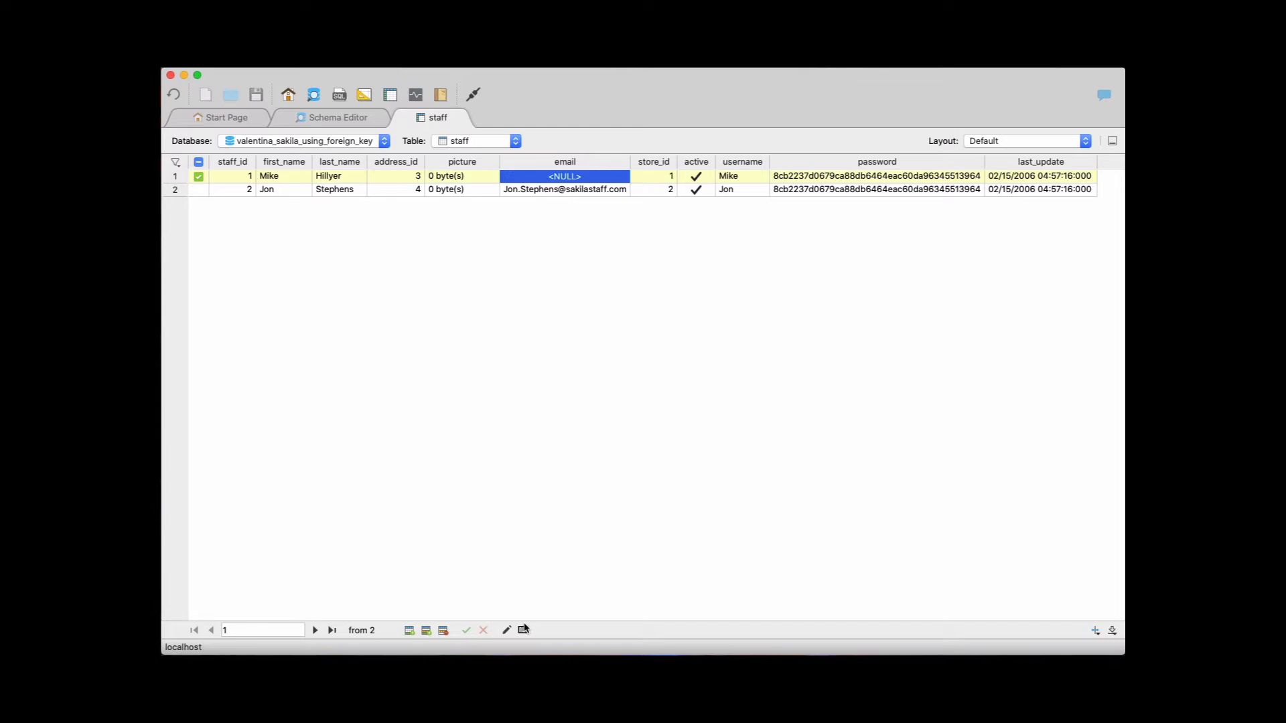
Save staff record 1 with its email set to NULL.
{"action": "left_click", "coordinate": [476, 142]}
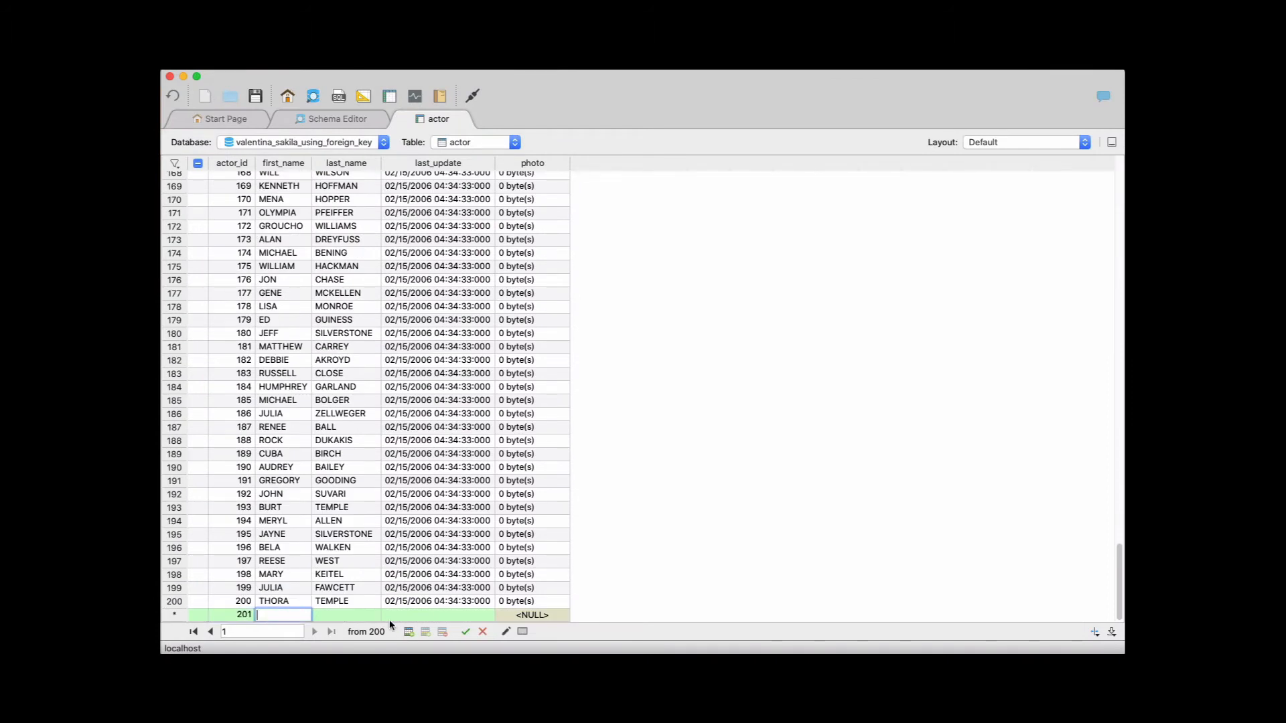
Add and save two actor records with first and last name PETER.
{"action": "type", "text": "PETER"}
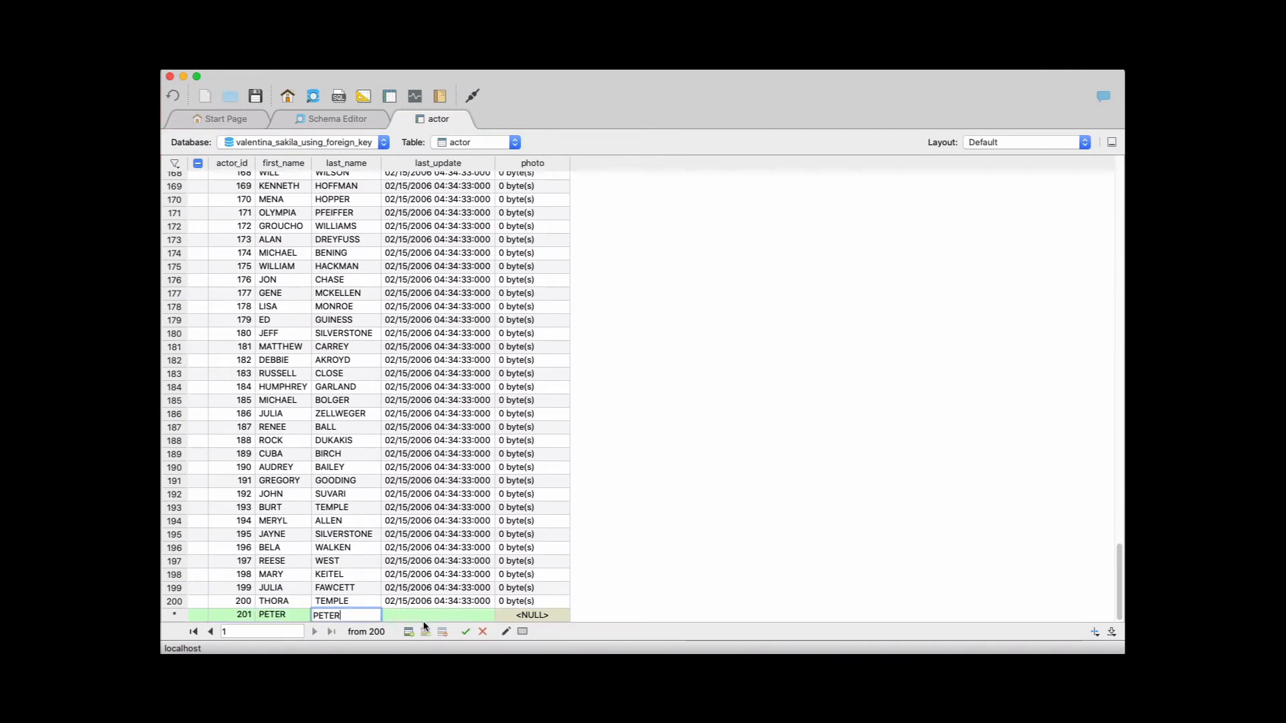
{"action": "left_click", "coordinate": [465, 631]}
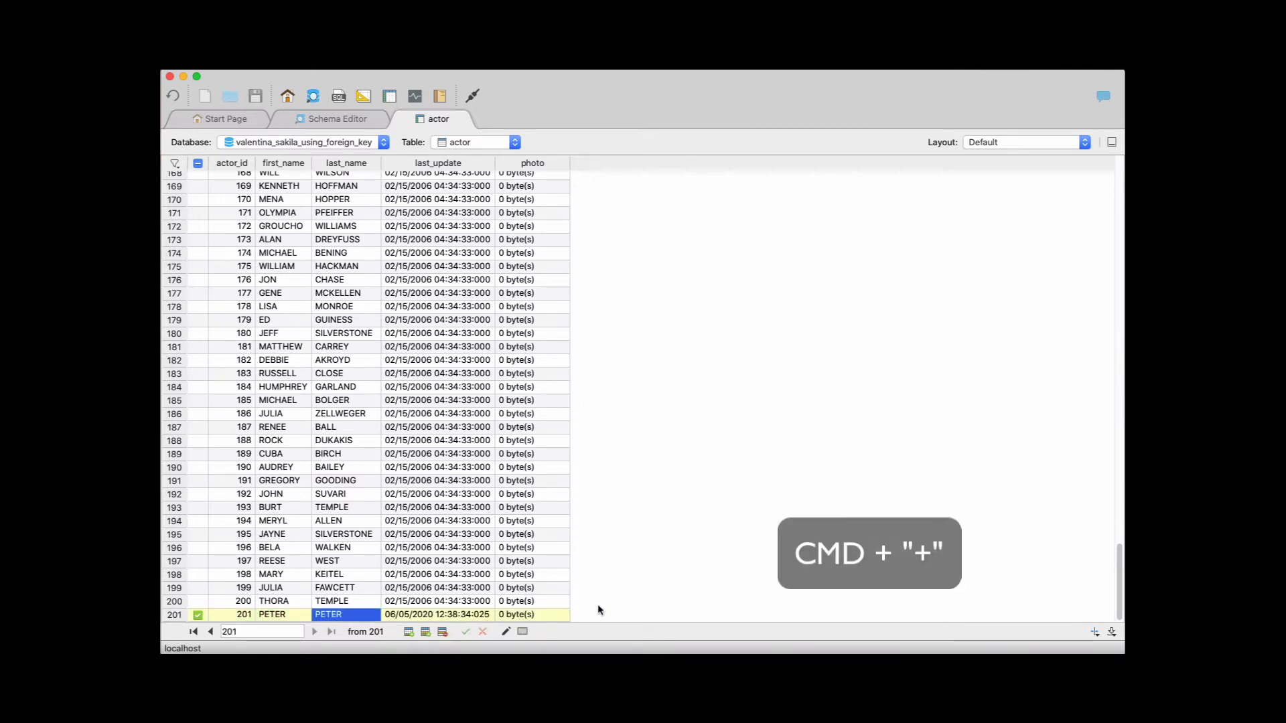
{"action": "type", "text": "20"}
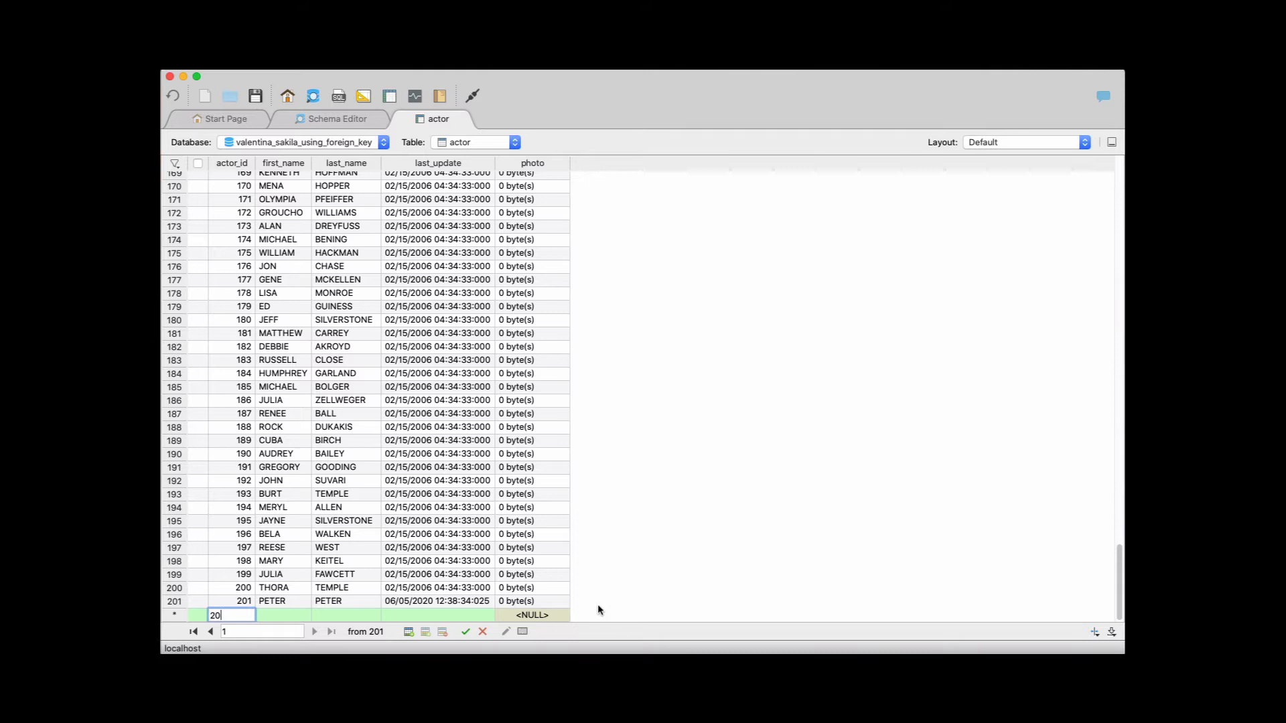
{"action": "type", "text": "PETER"}
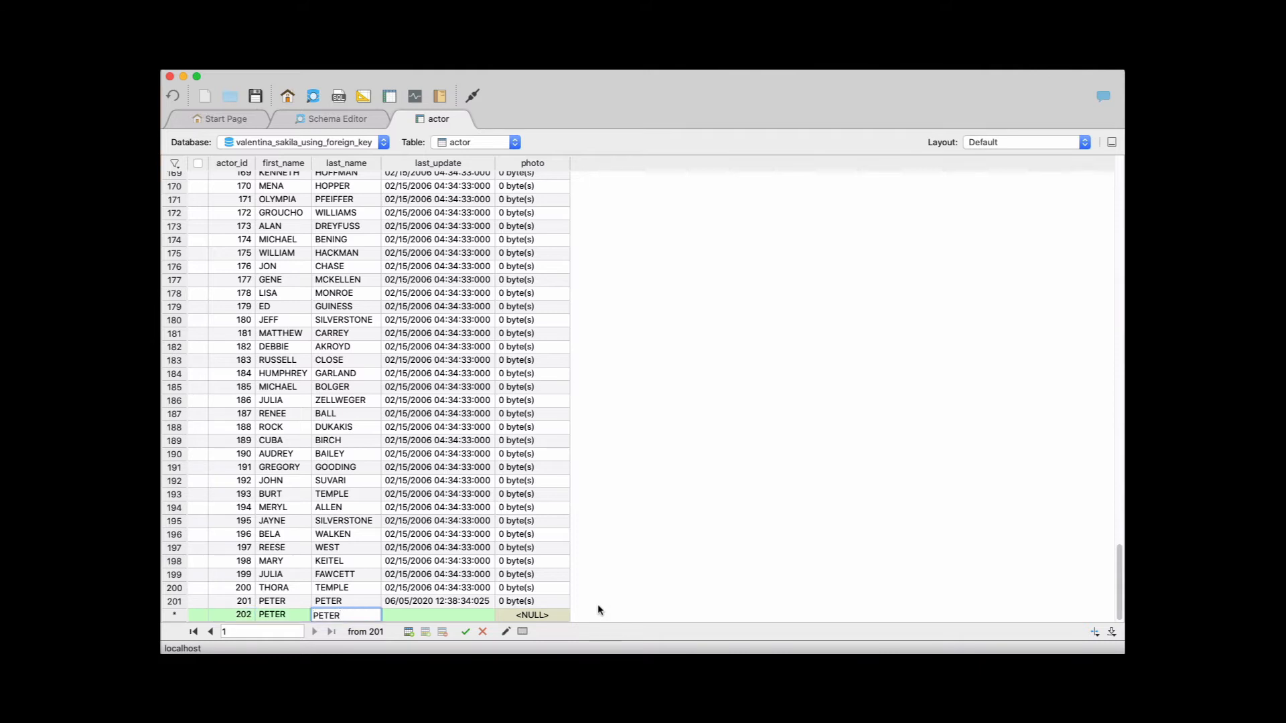
{"action": "left_click", "coordinate": [464, 631]}
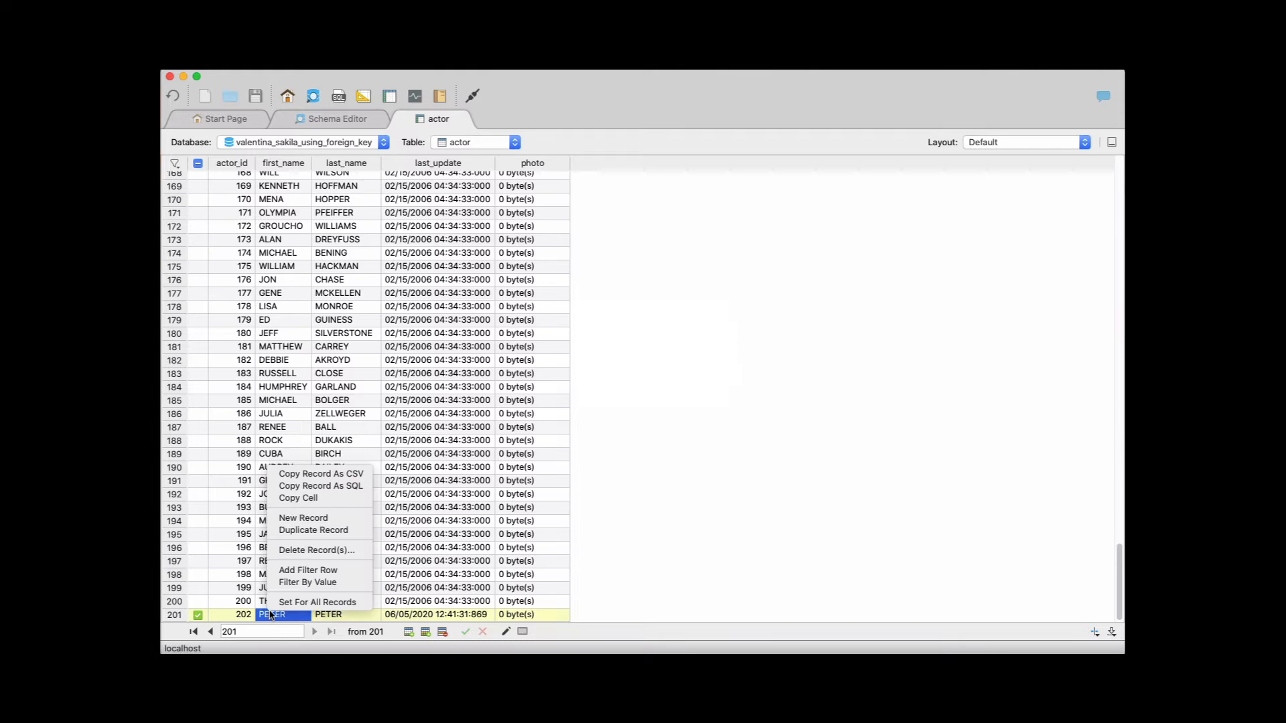
Delete the actor_id 202 PETER record and confirm the deletion.
{"action": "left_click", "coordinate": [314, 550]}
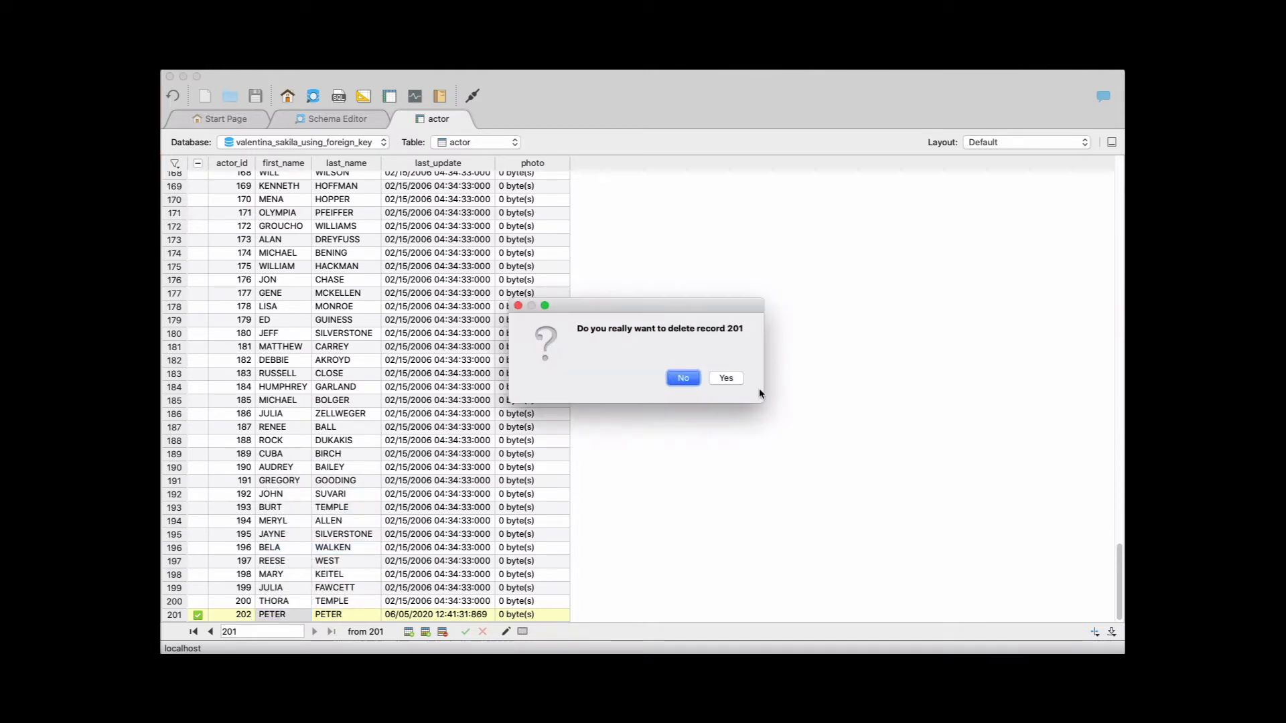
{"action": "left_click", "coordinate": [724, 377]}
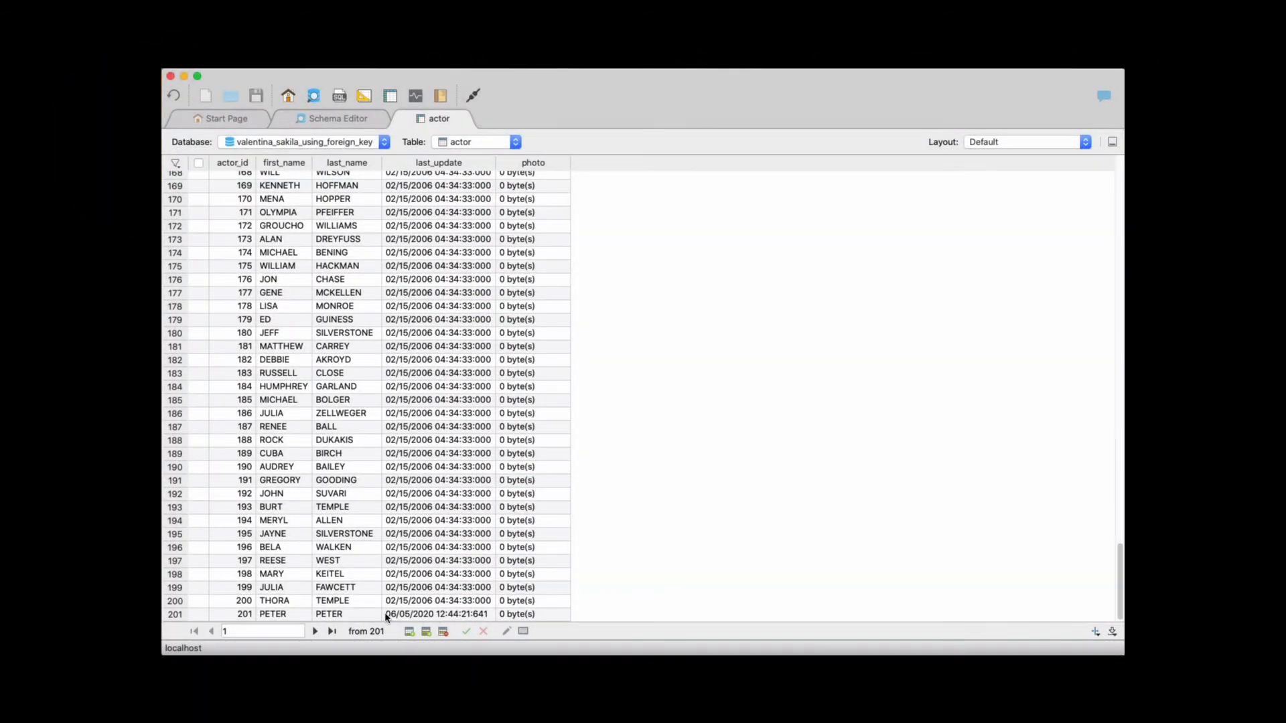
Duplicate actor record 201 via its context menu and save the copy.
{"action": "right_click", "coordinate": [435, 613]}
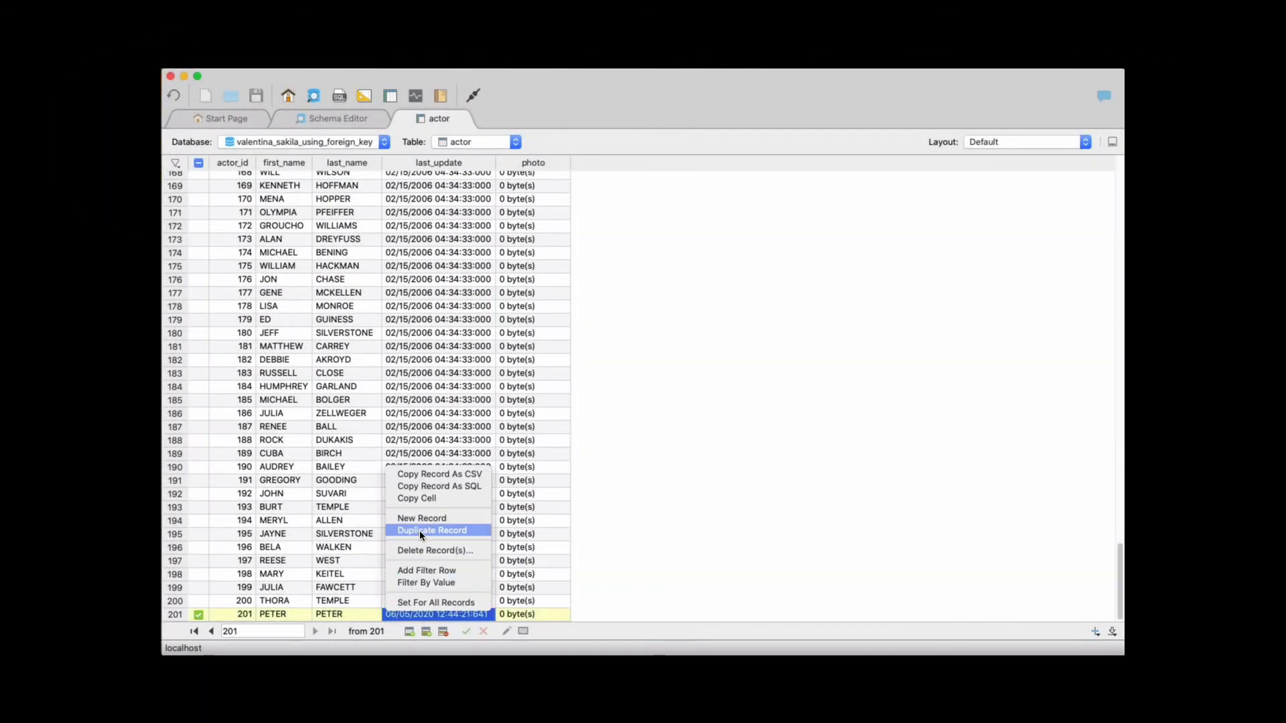
{"action": "left_click", "coordinate": [432, 529]}
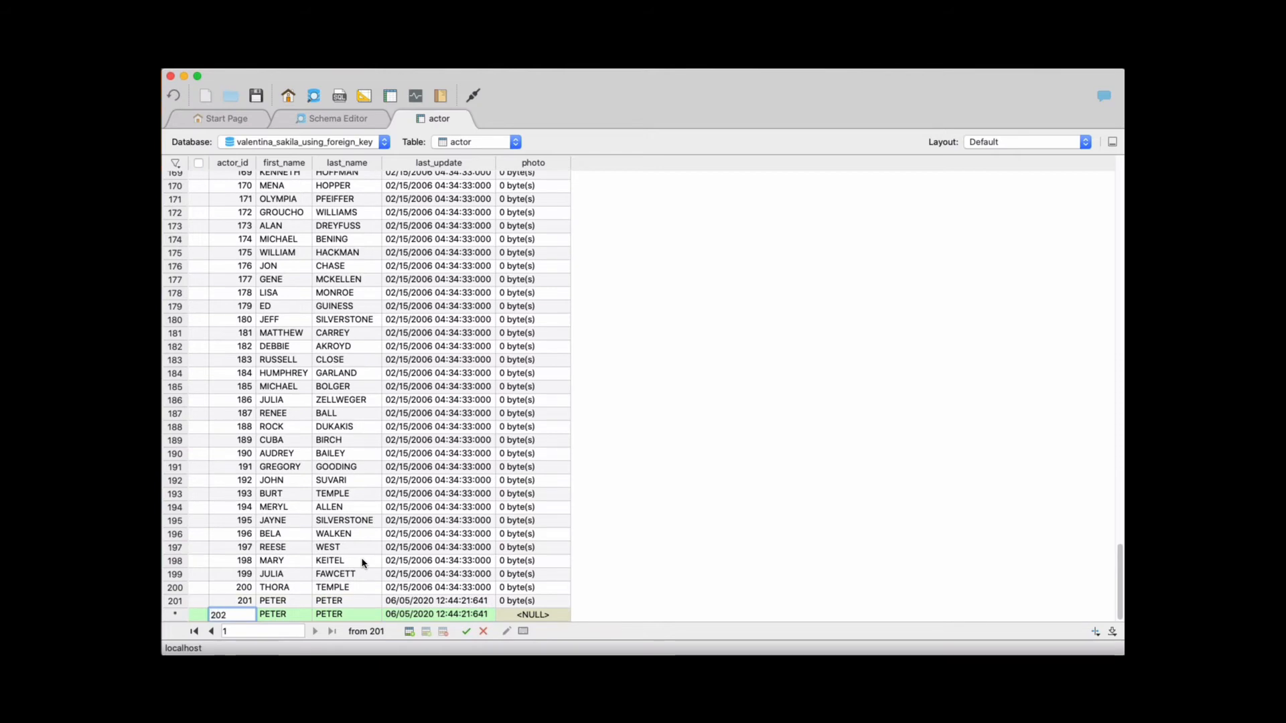
{"action": "left_click", "coordinate": [465, 631]}
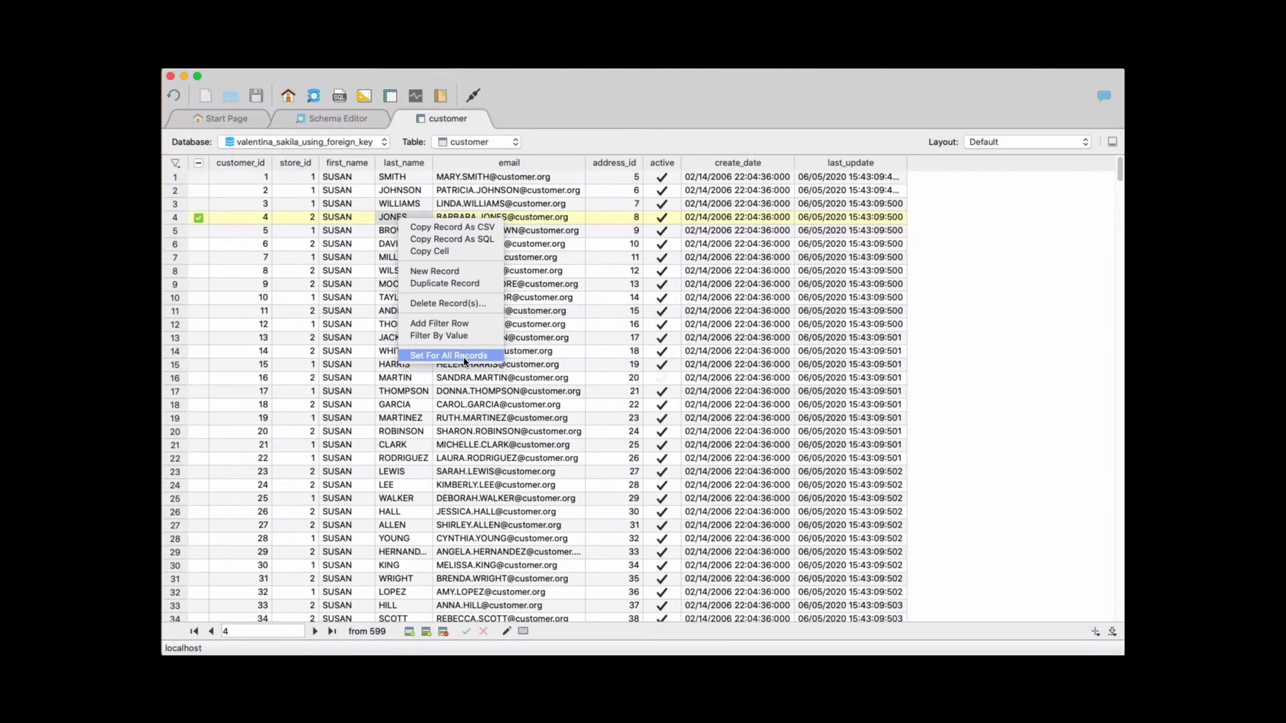
{"action": "left_click", "coordinate": [644, 336]}
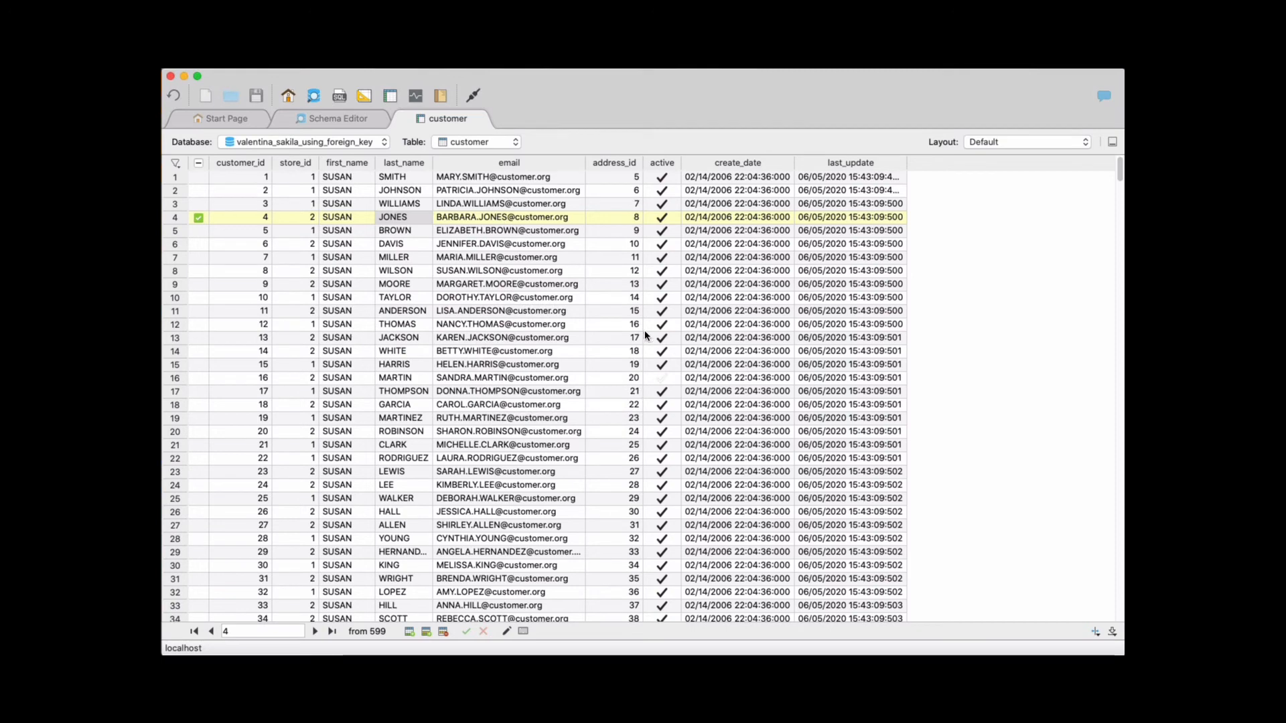
{"action": "right_click", "coordinate": [508, 284]}
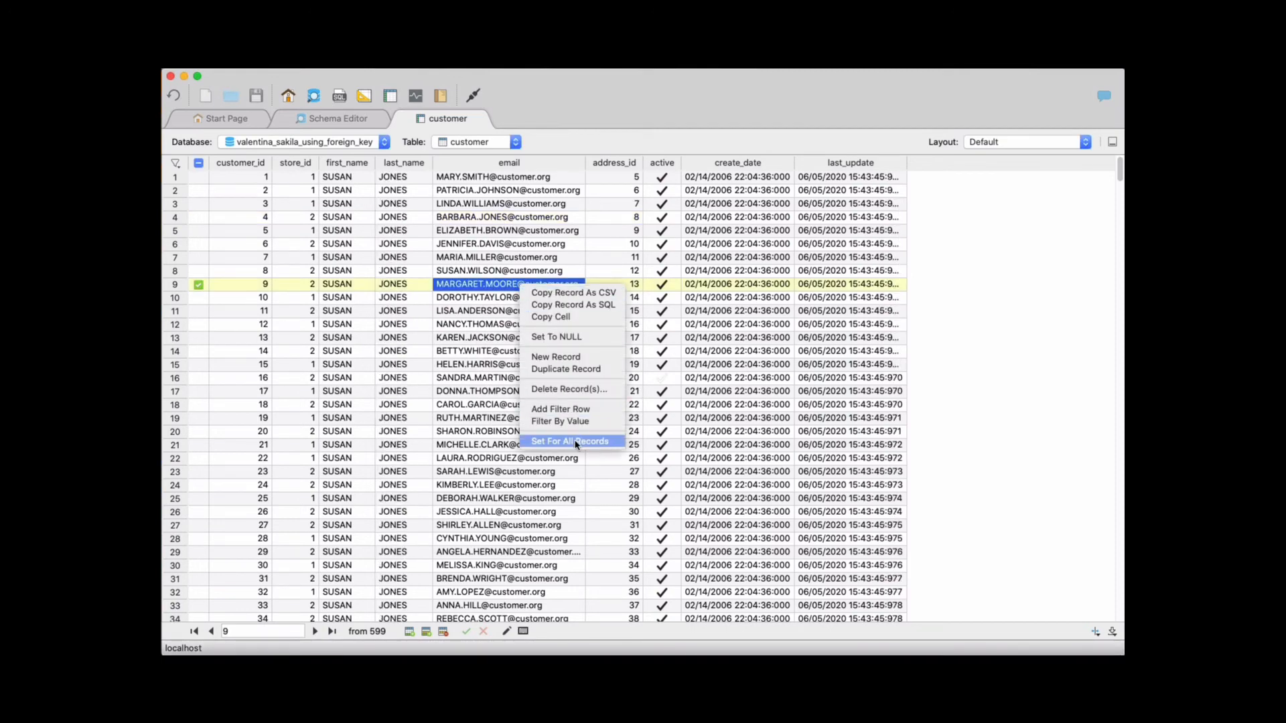
{"action": "left_click", "coordinate": [569, 441]}
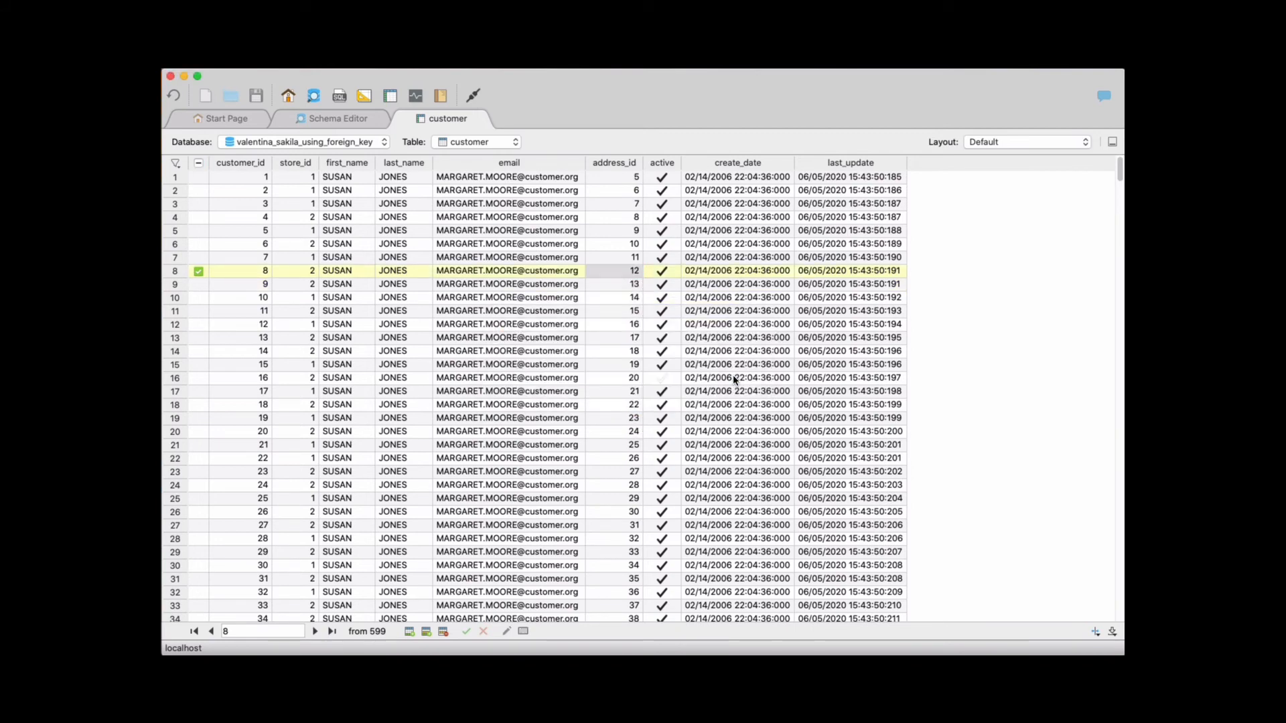
{"action": "left_click", "coordinate": [475, 141]}
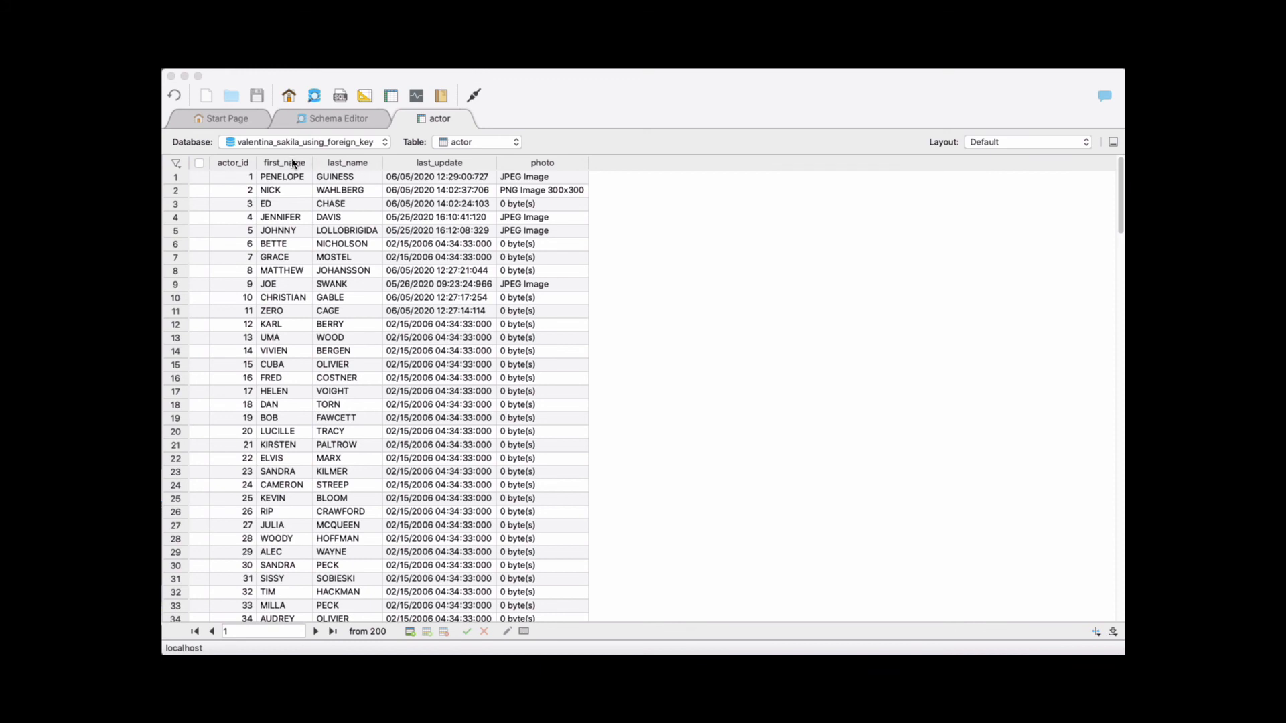
Sort actors ascending by the first_name column, starting with ADAM GRANT.
{"action": "left_click", "coordinate": [282, 162]}
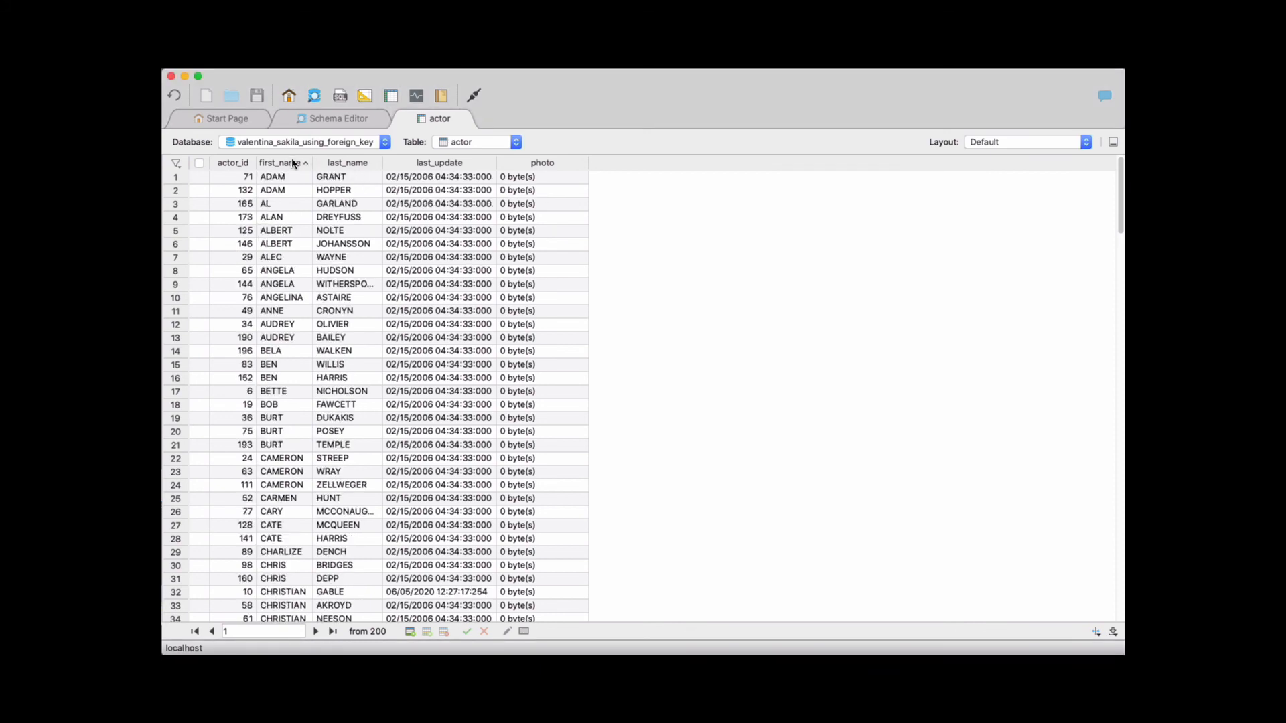